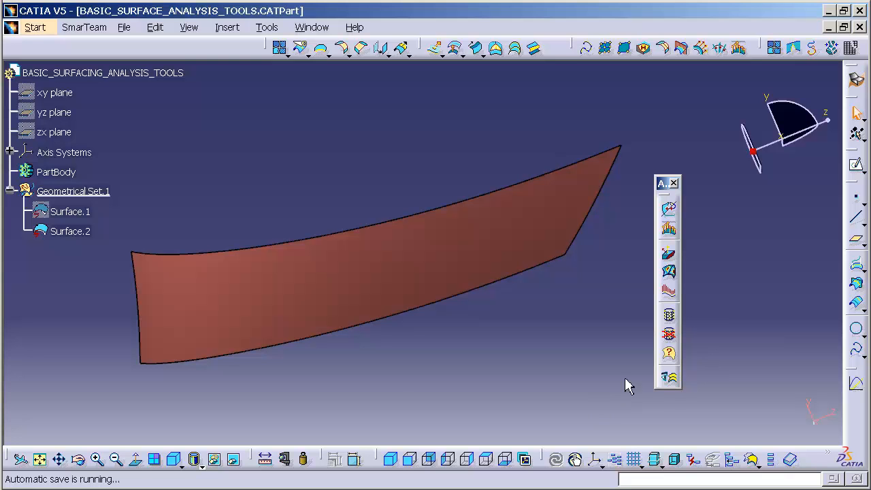
{"action": "mouse_move", "coordinate": [670, 354]}
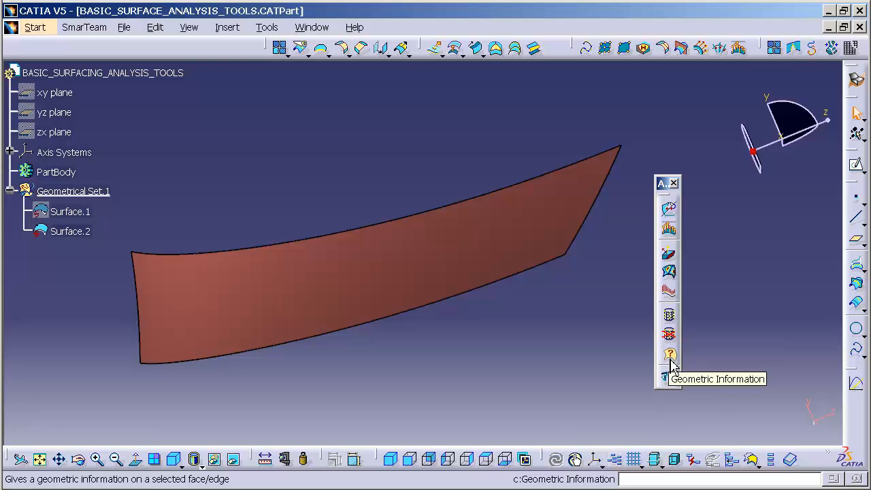
Step: Start the Geometric Information analysis so the Geometric Analysis panel appears
{"action": "left_click", "coordinate": [670, 354]}
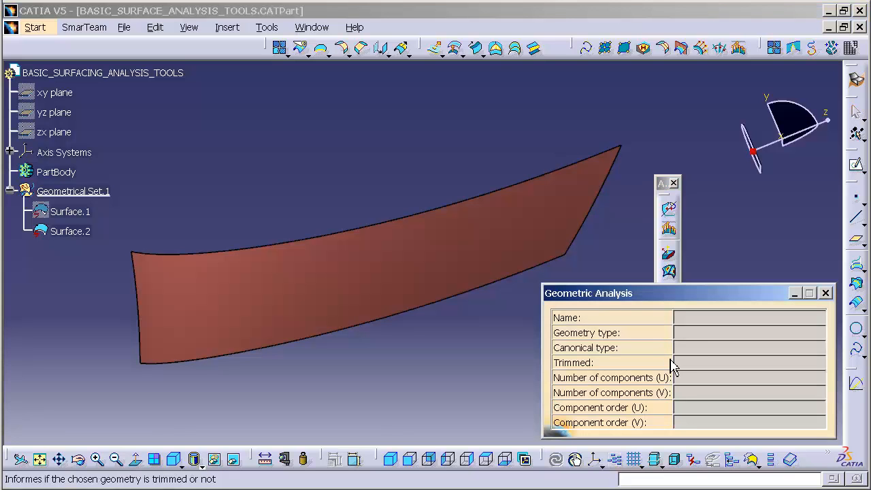
{"action": "mouse_move", "coordinate": [624, 332]}
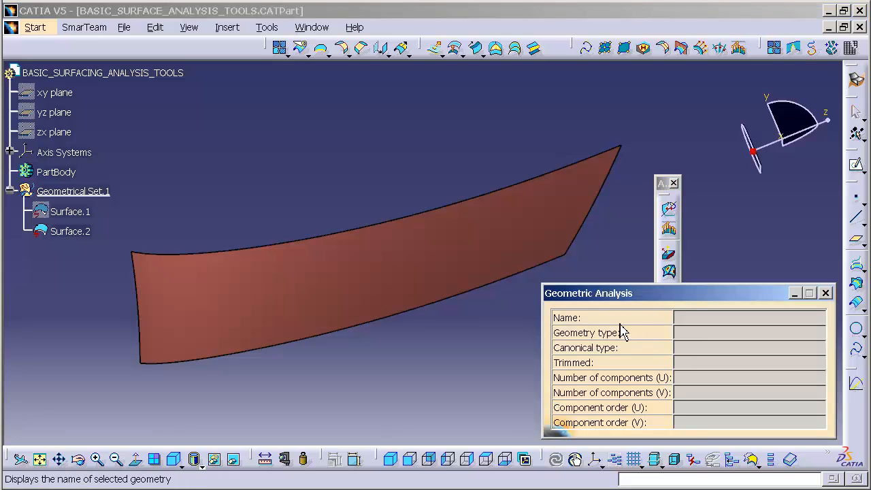
{"action": "mouse_move", "coordinate": [594, 330]}
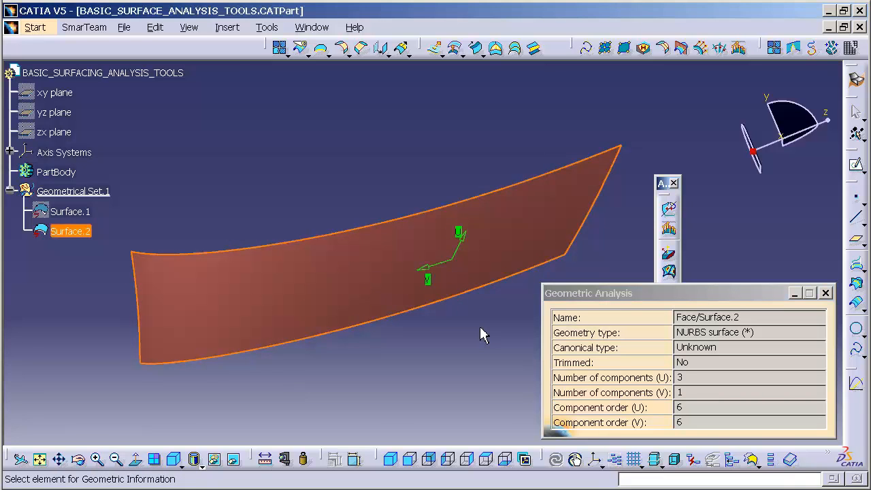
{"action": "mouse_move", "coordinate": [476, 300]}
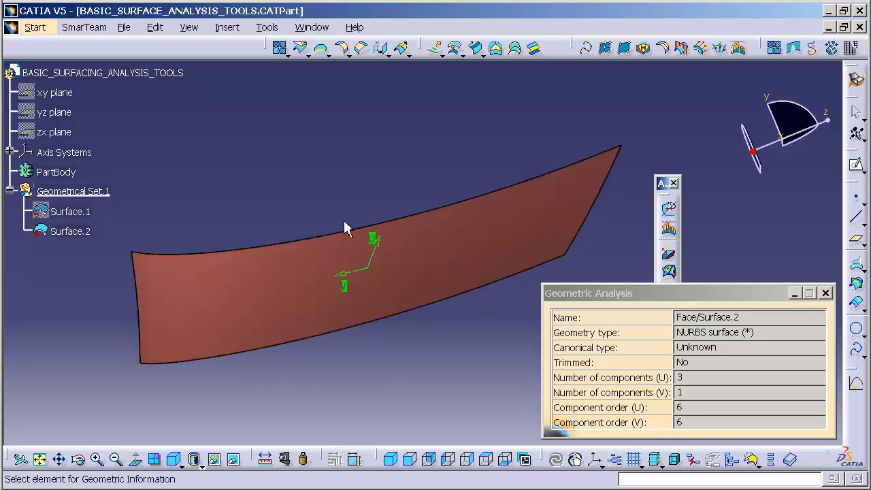
{"action": "mouse_move", "coordinate": [551, 324]}
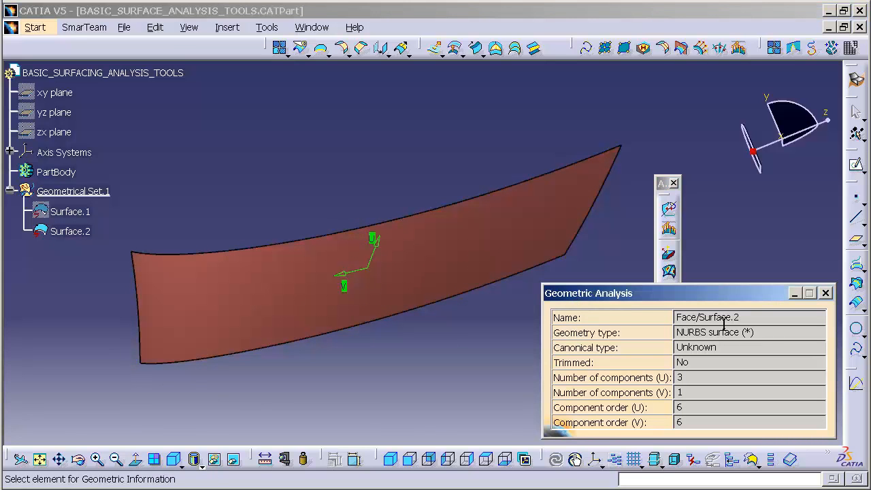
{"action": "mouse_move", "coordinate": [605, 347]}
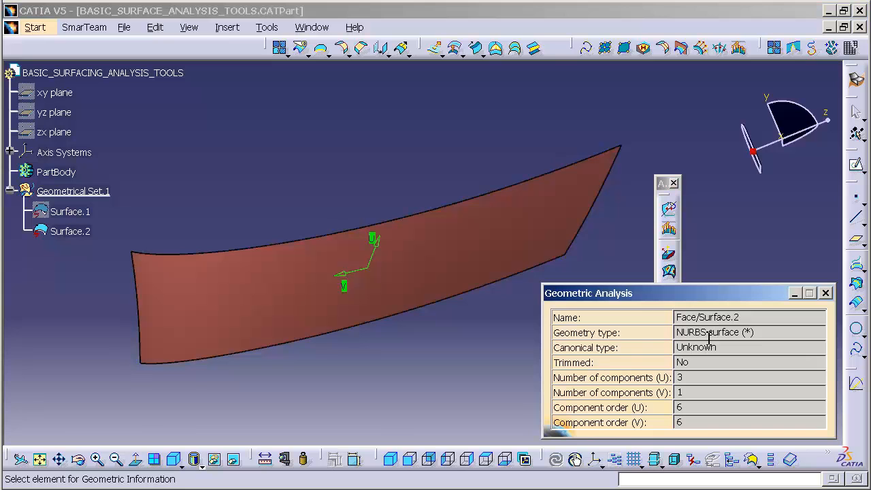
{"action": "mouse_move", "coordinate": [629, 357]}
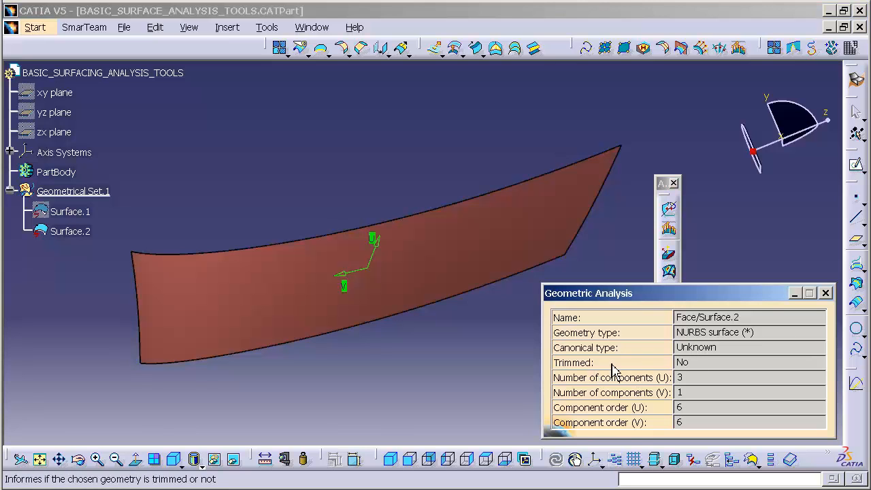
{"action": "mouse_move", "coordinate": [689, 362]}
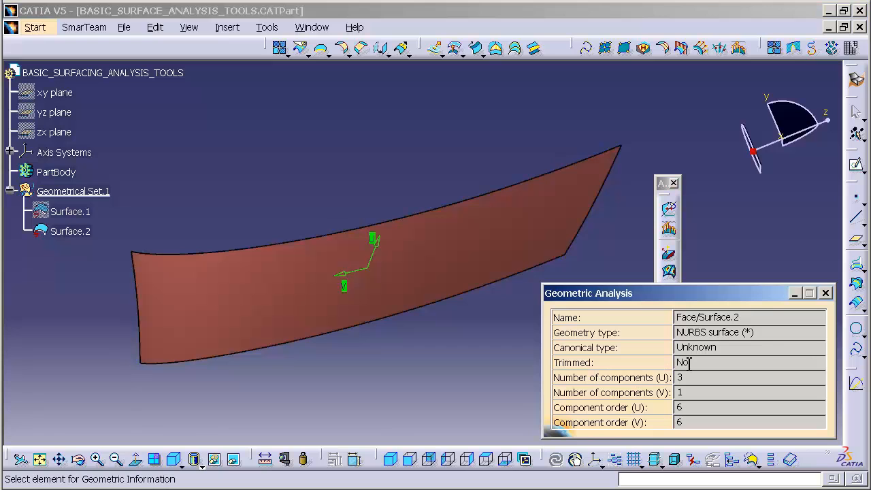
{"action": "mouse_move", "coordinate": [610, 398]}
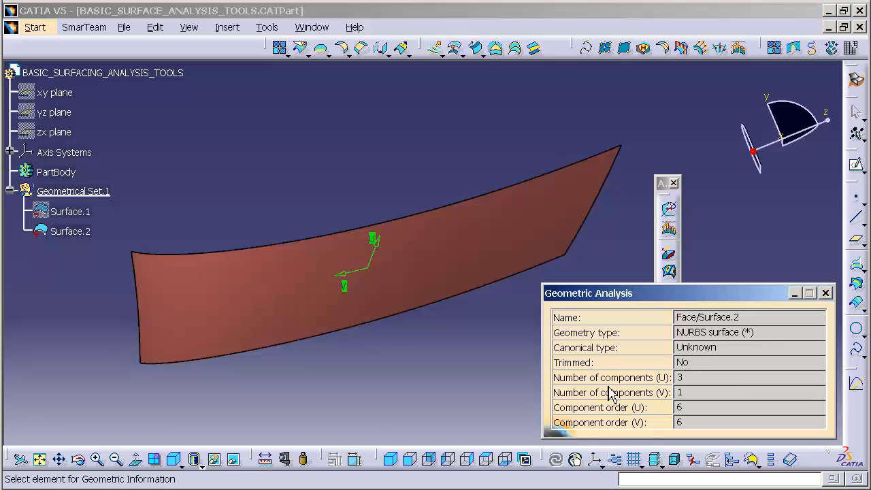
{"action": "mouse_move", "coordinate": [638, 397]}
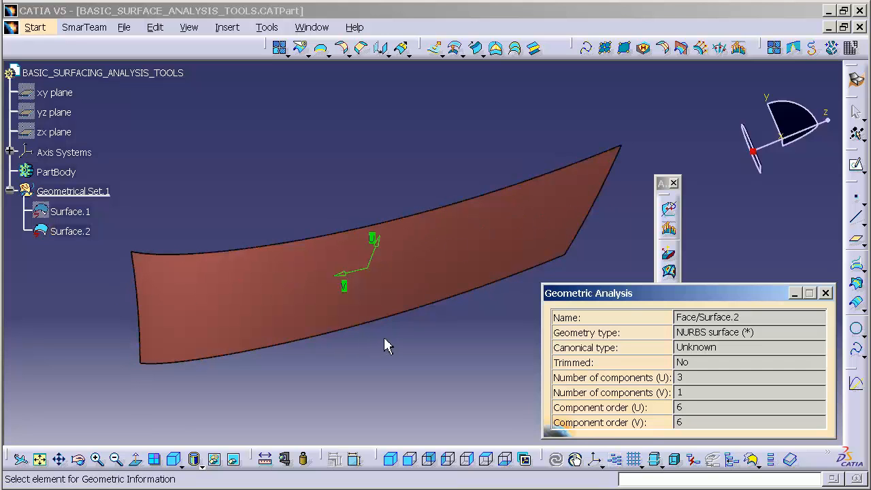
{"action": "mouse_move", "coordinate": [692, 444]}
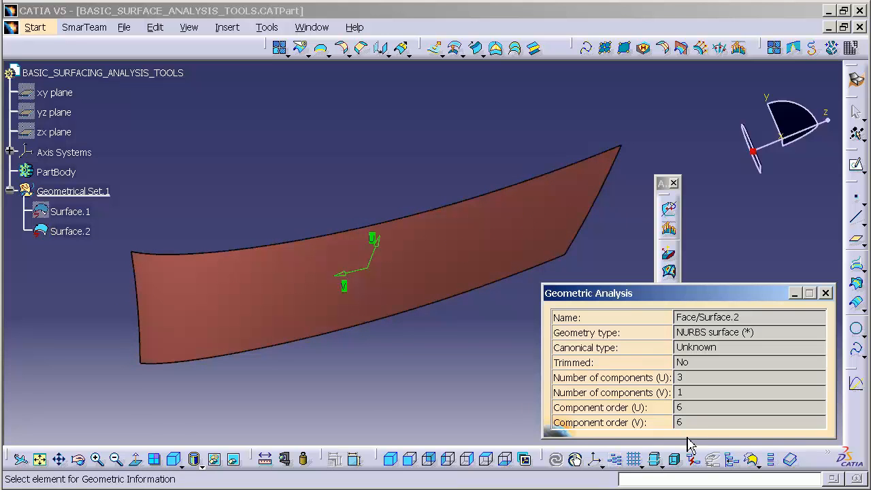
{"action": "mouse_move", "coordinate": [398, 354]}
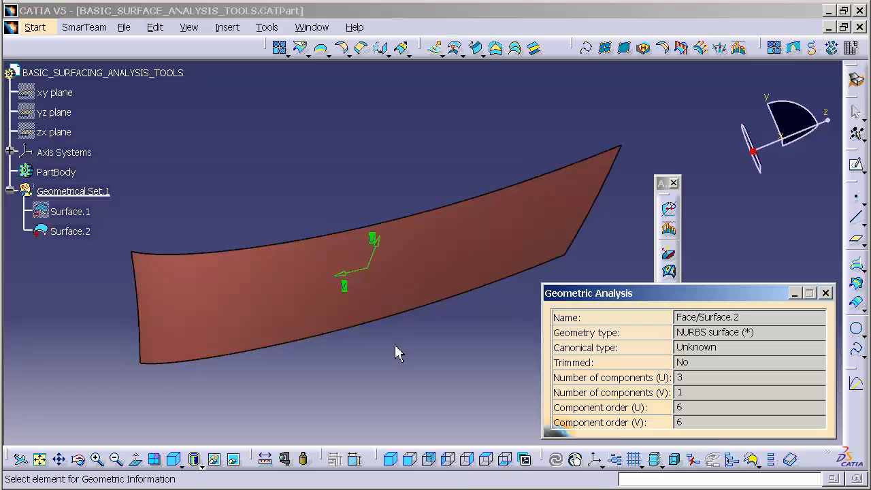
{"action": "mouse_move", "coordinate": [446, 321]}
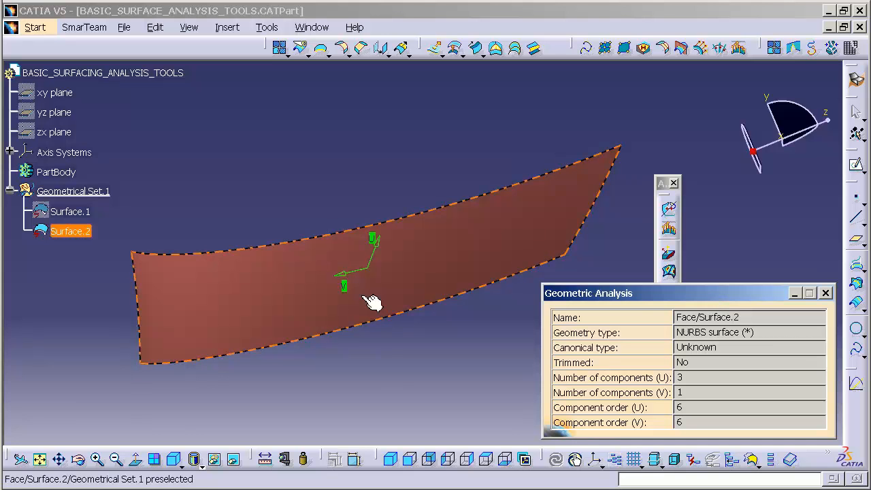
Step: Analyse a face of car-body Surface.1, reported as a trimmed offset surface, and rotate the view
{"action": "left_click", "coordinate": [71, 211]}
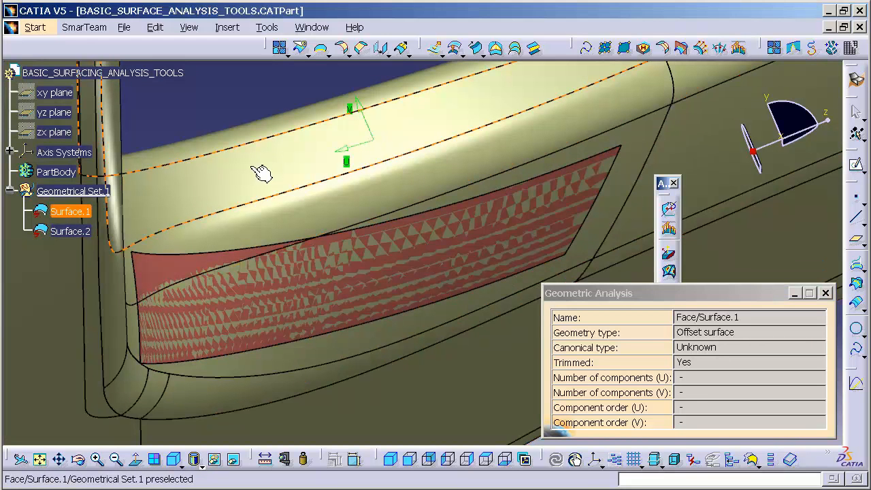
{"action": "left_click_drag", "start_coordinate": [340, 204], "coordinate": [382, 225]}
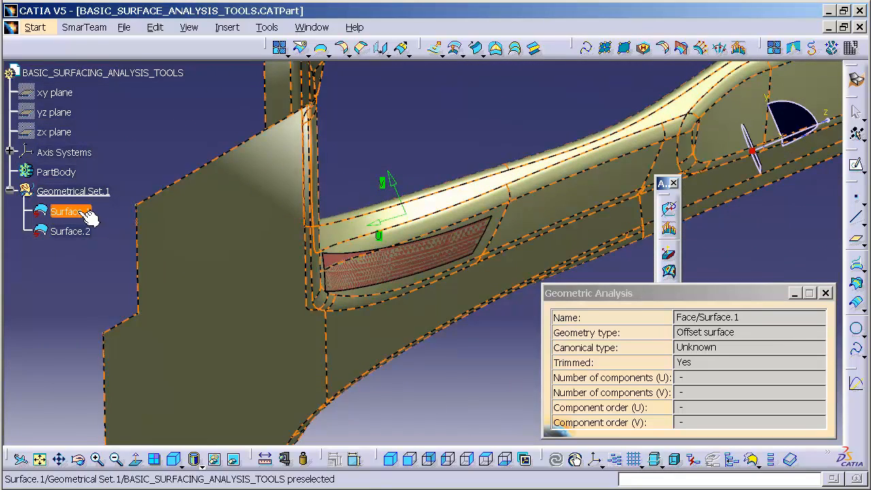
Step: Analyse Surface.1 as a whole feature, then Surface.2 (untrimmed NURBS, 3 by 1 segments, order 6)
{"action": "left_click", "coordinate": [71, 213]}
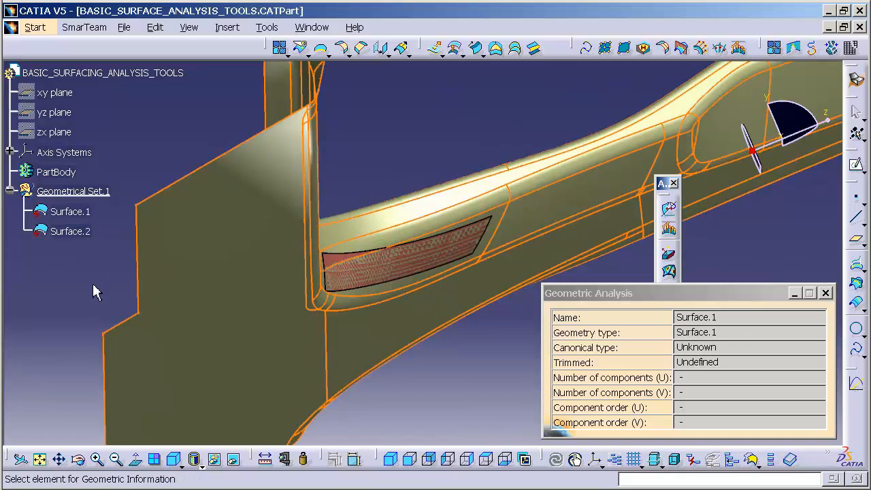
{"action": "mouse_move", "coordinate": [714, 351]}
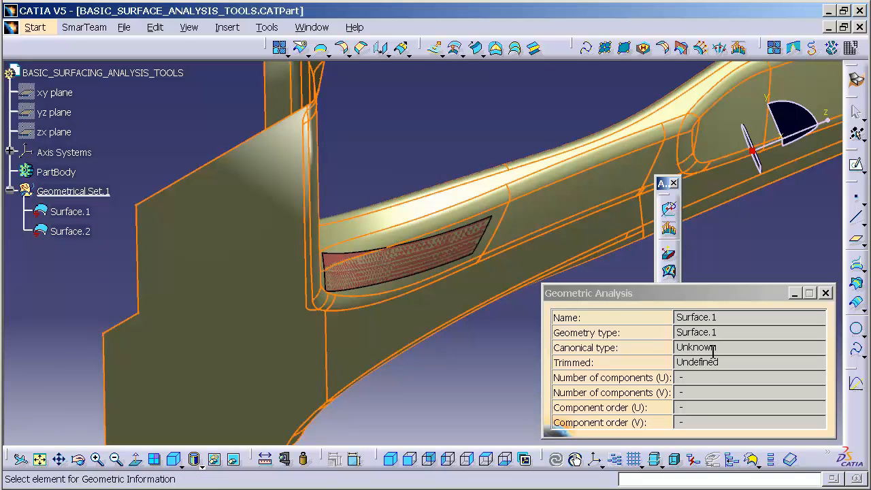
{"action": "mouse_move", "coordinate": [715, 380]}
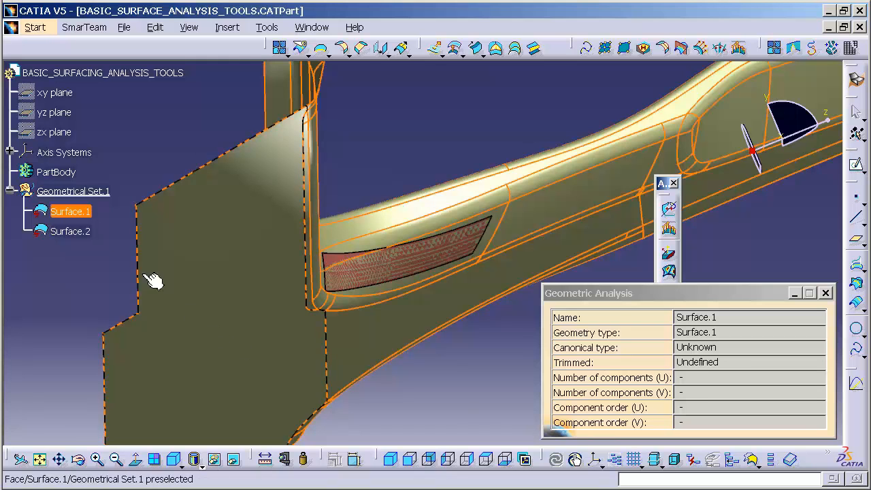
{"action": "left_click", "coordinate": [71, 232]}
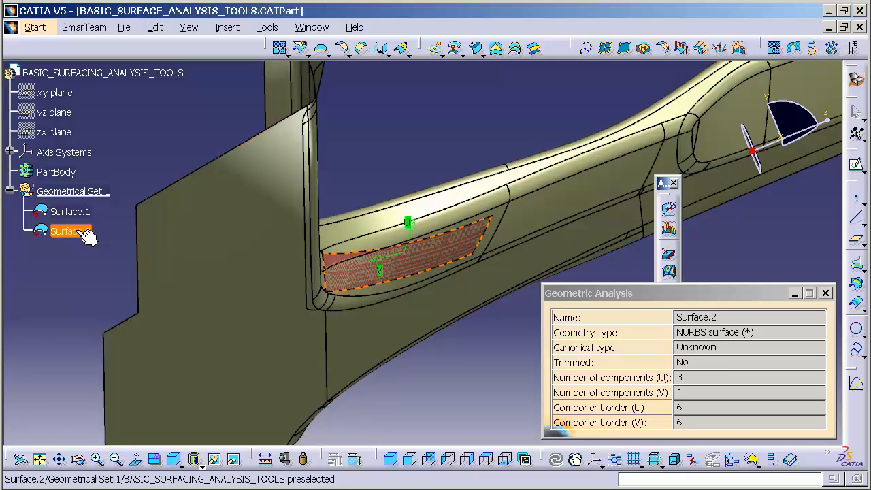
{"action": "left_click", "coordinate": [71, 231]}
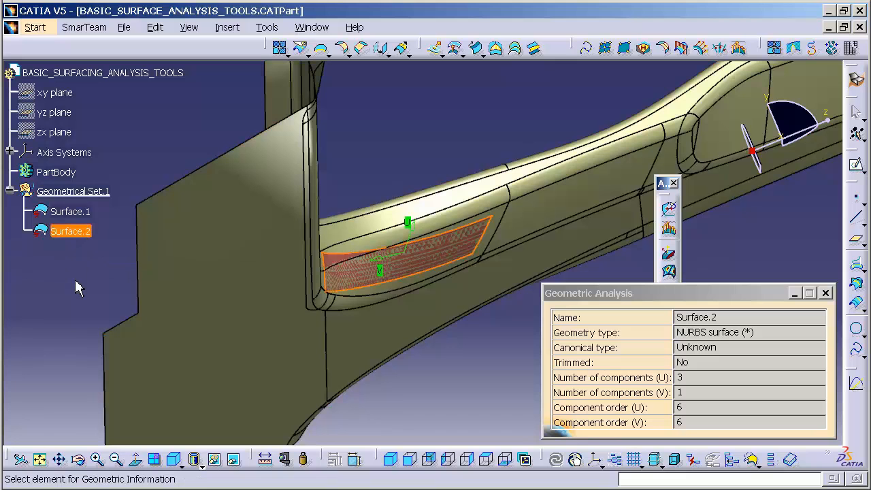
{"action": "mouse_move", "coordinate": [101, 280]}
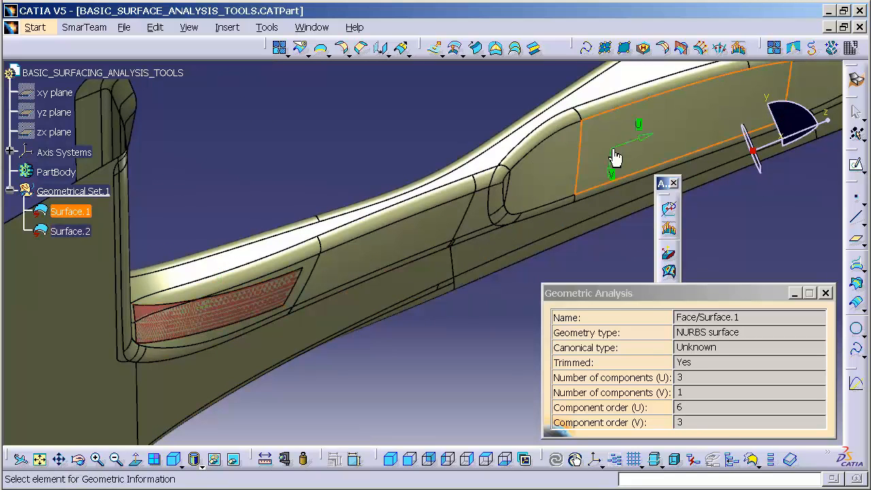
{"action": "mouse_move", "coordinate": [495, 300]}
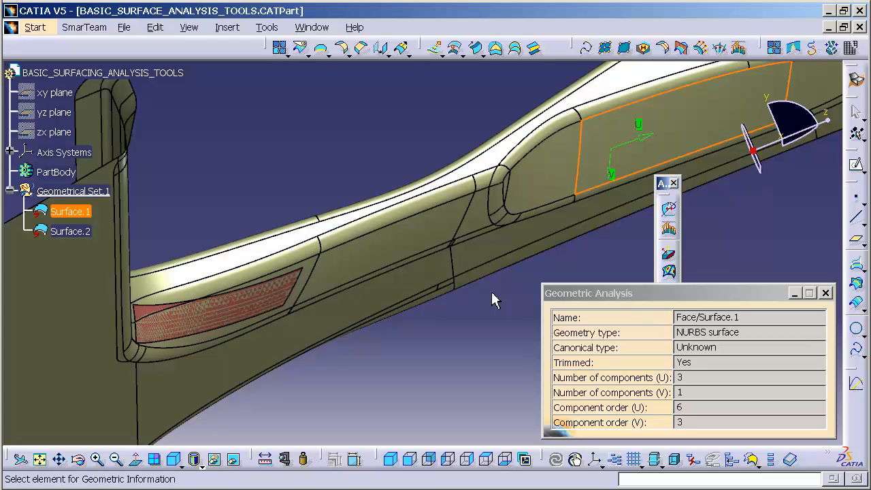
{"action": "mouse_move", "coordinate": [588, 310]}
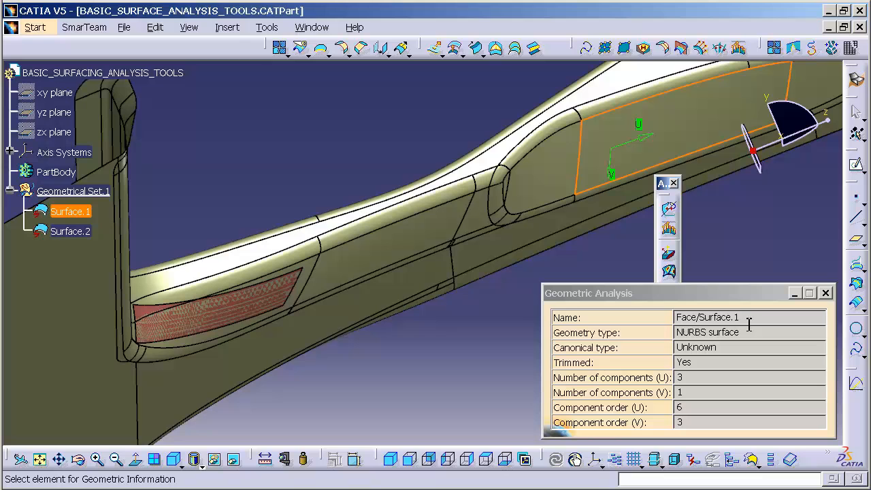
{"action": "mouse_move", "coordinate": [752, 332]}
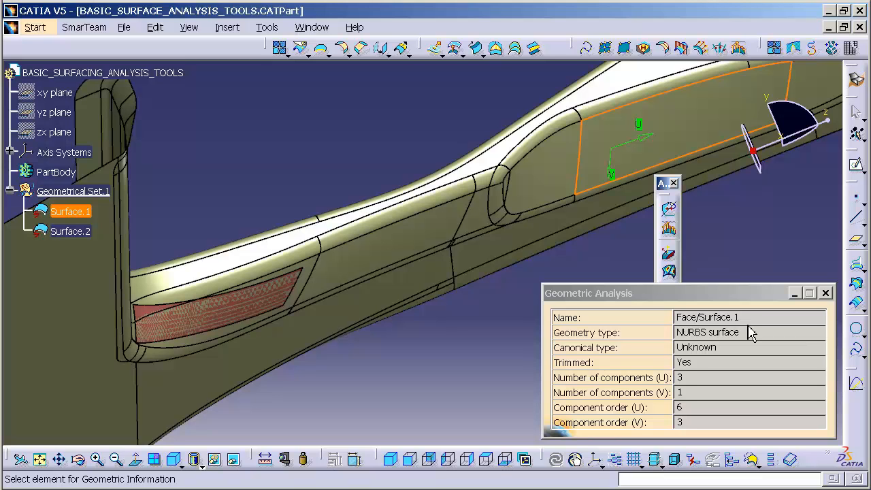
{"action": "mouse_move", "coordinate": [697, 429]}
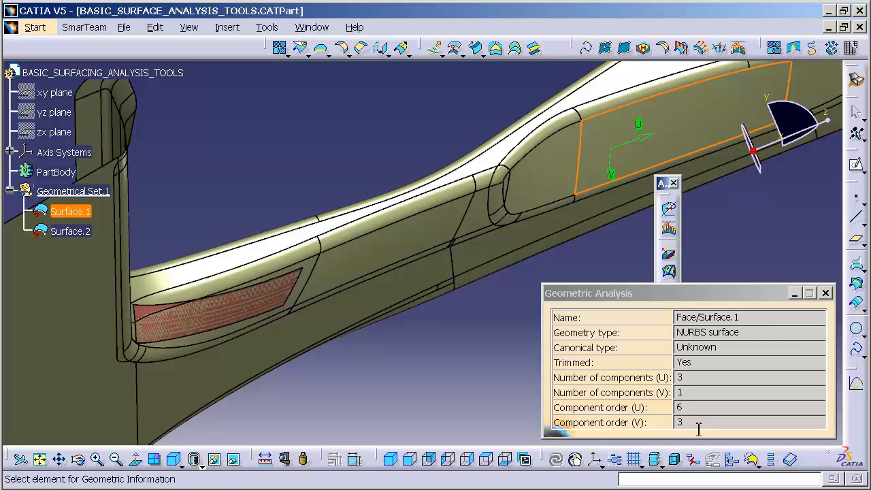
{"action": "mouse_move", "coordinate": [425, 220]}
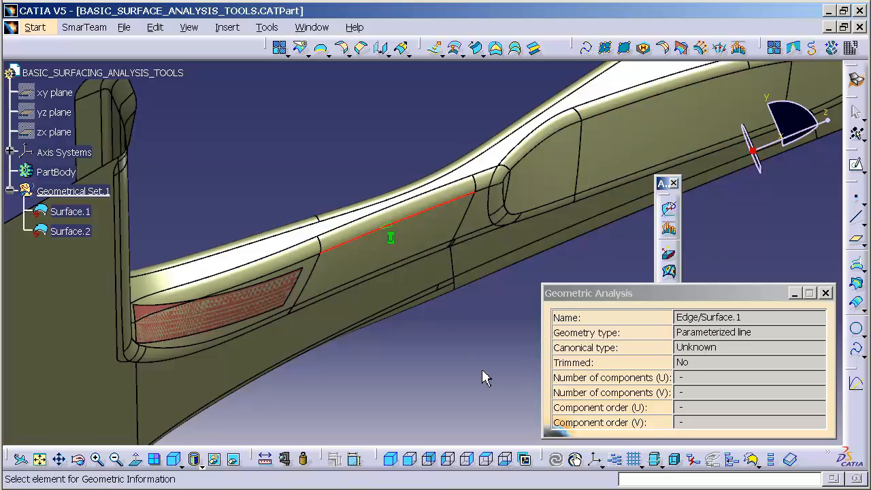
{"action": "mouse_move", "coordinate": [542, 216]}
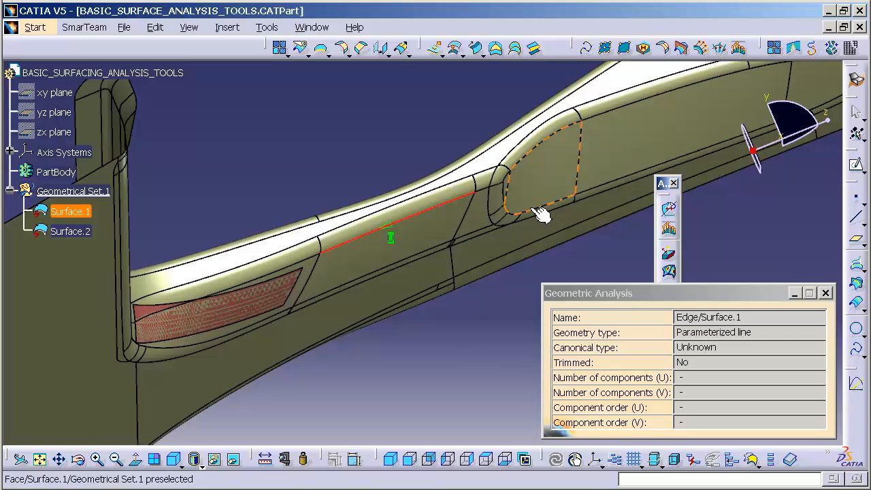